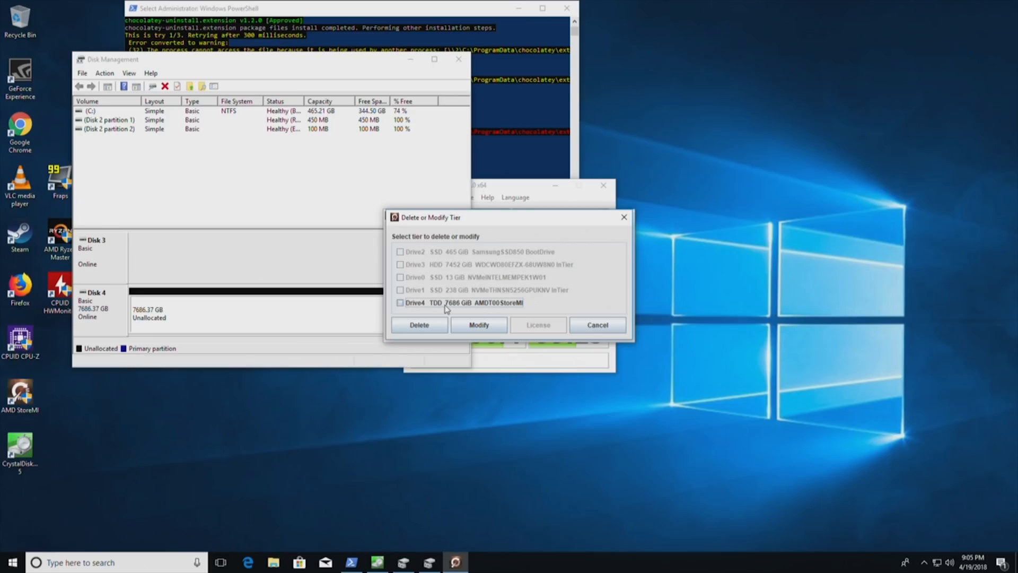
# Select the Drive4 7686 GB AMDT00 StoreMI tier for modification
pyautogui.click(401, 302)
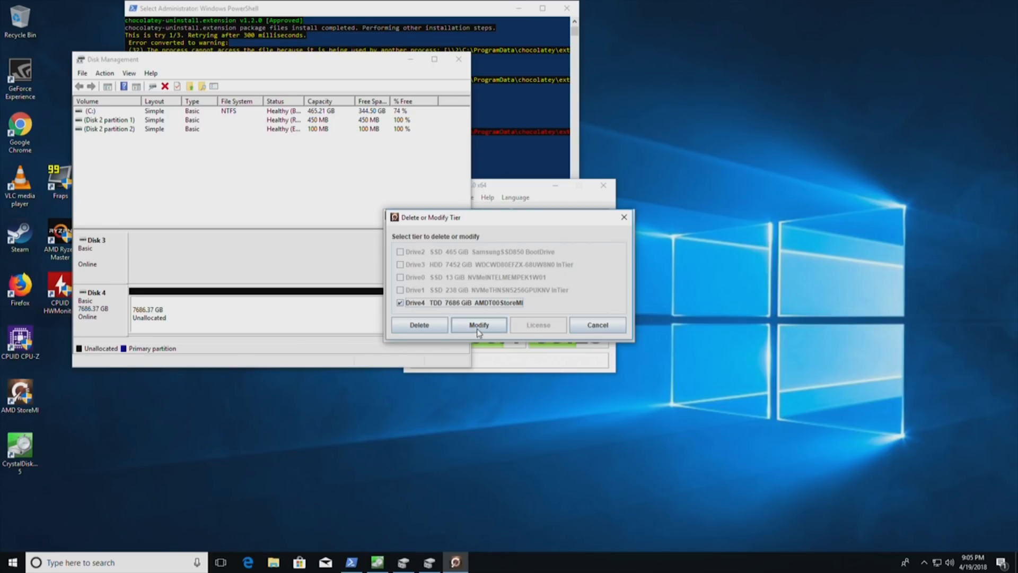